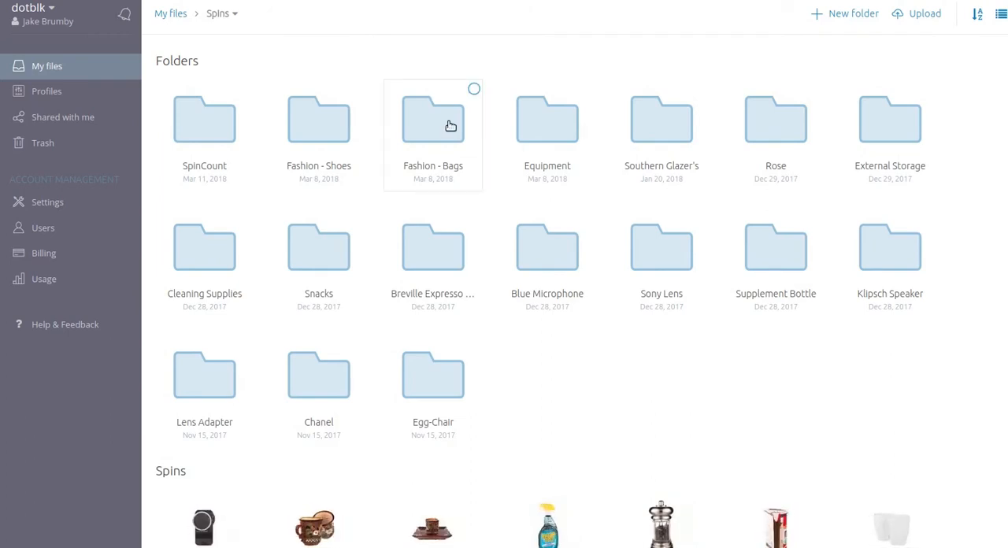
Step: Open the Fashion - Bags folder and the Fashion - Bags.spin backpack spin with its Embed code
{"action": "double_click", "coordinate": [433, 120]}
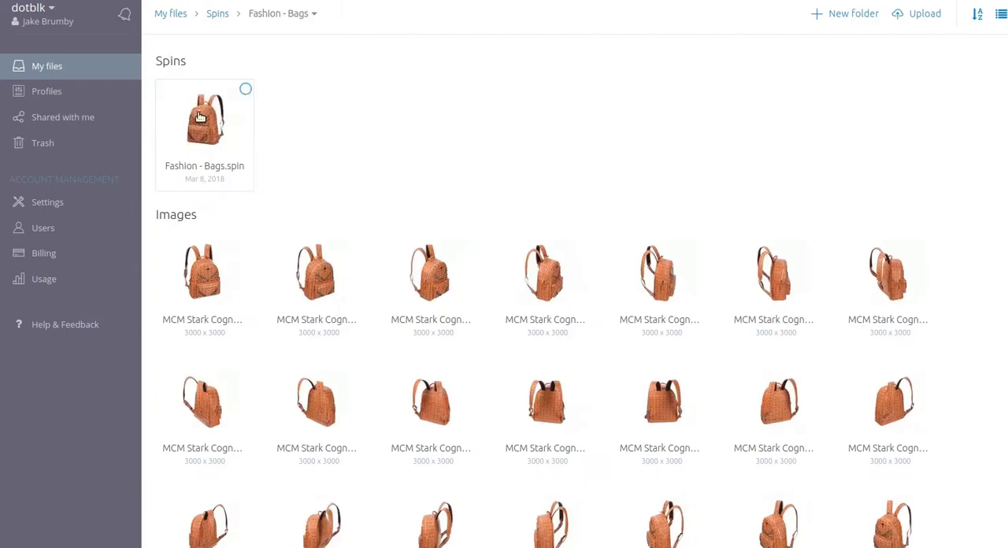
{"action": "double_click", "coordinate": [204, 118]}
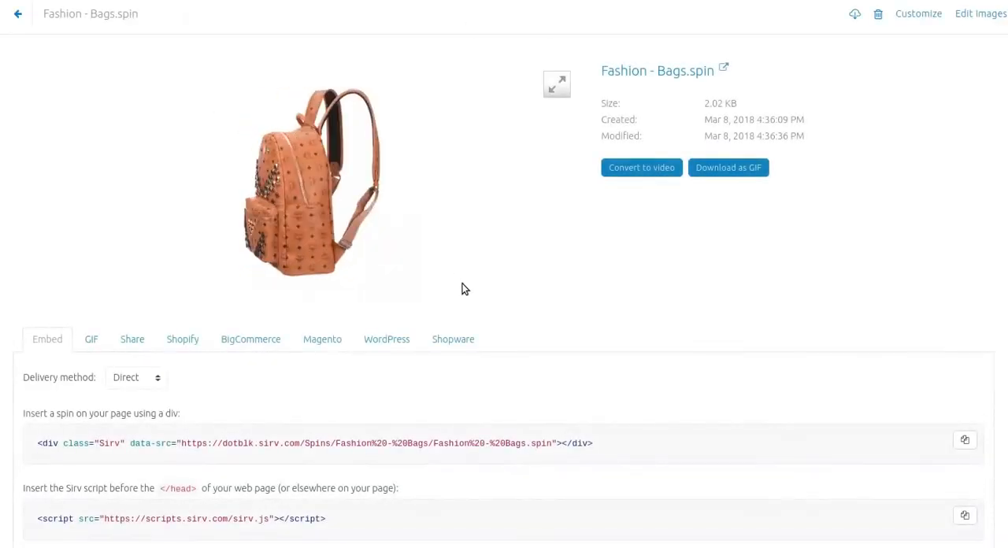
{"action": "double_click", "coordinate": [109, 444]}
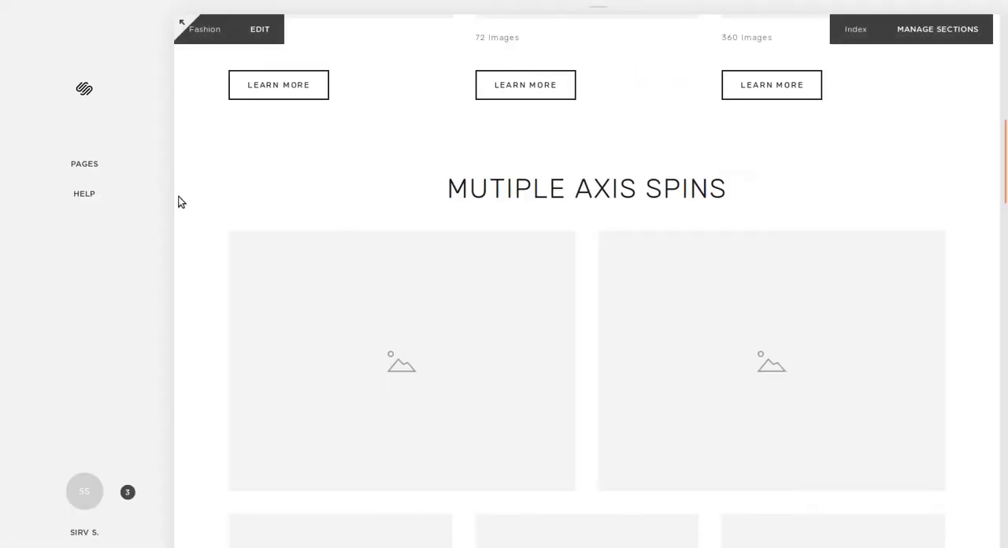
Step: Scroll the Fashion page to the Mutiple Axis Spins section with its empty image placeholders
{"action": "scroll", "scroll_direction": "down", "scroll_amount": 3}
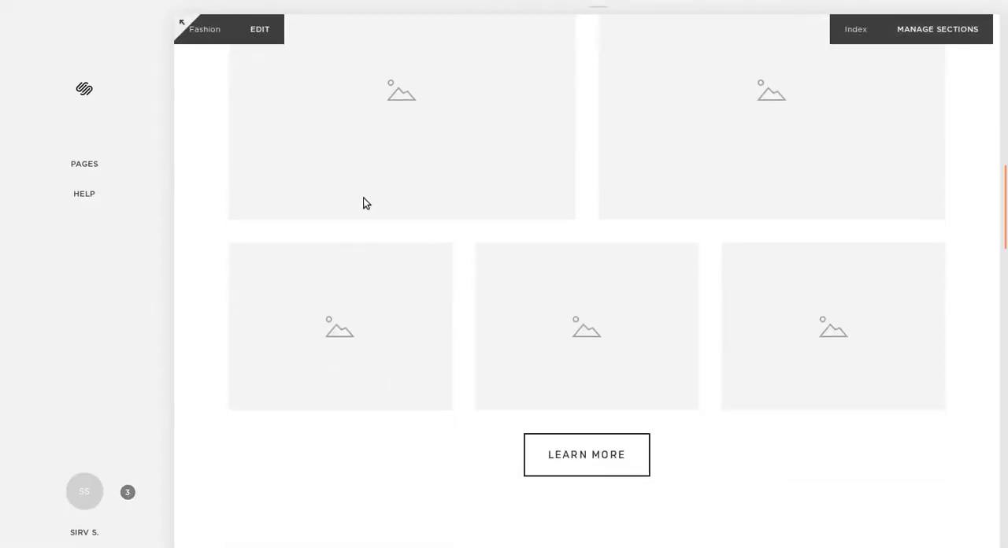
{"action": "scroll", "scroll_direction": "down", "scroll_amount": 3}
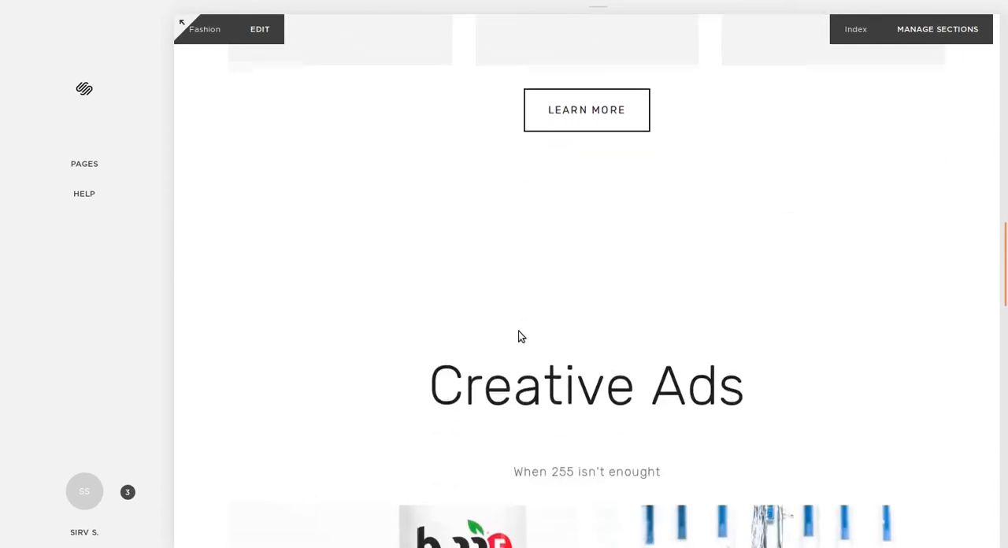
{"action": "scroll", "scroll_direction": "up", "scroll_amount": 3}
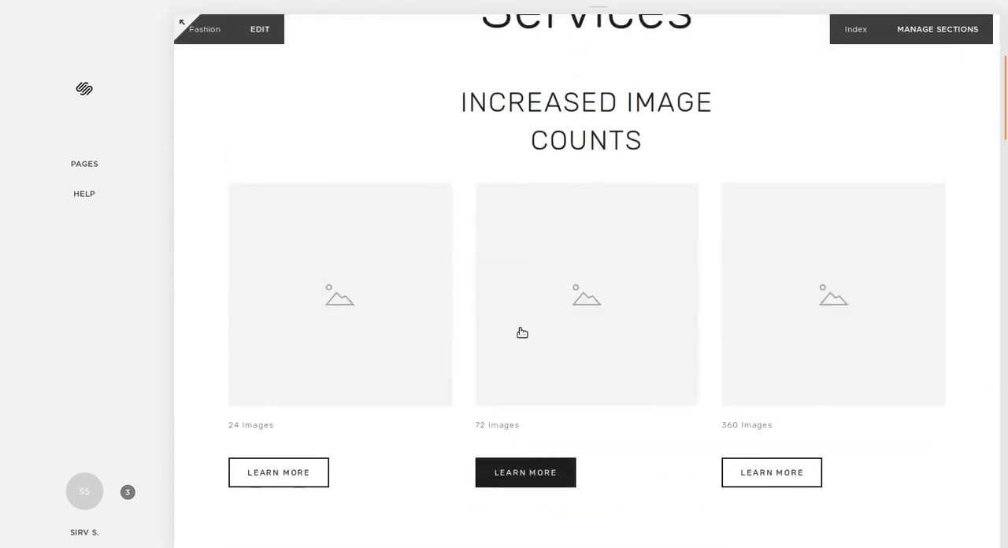
{"action": "scroll", "scroll_direction": "down", "scroll_amount": 3}
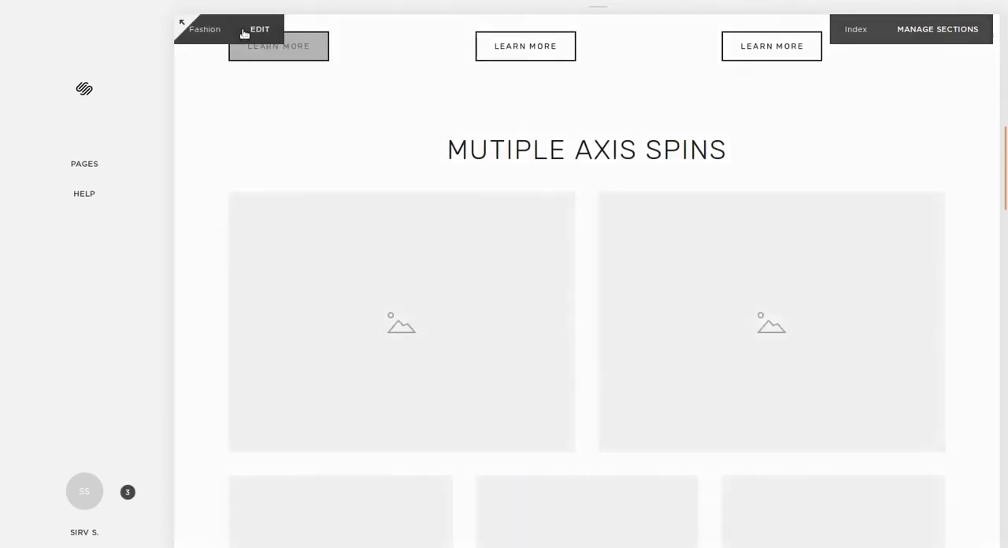
Step: Enter edit mode and insert a Code block found by searching 'co'
{"action": "left_click", "coordinate": [259, 29]}
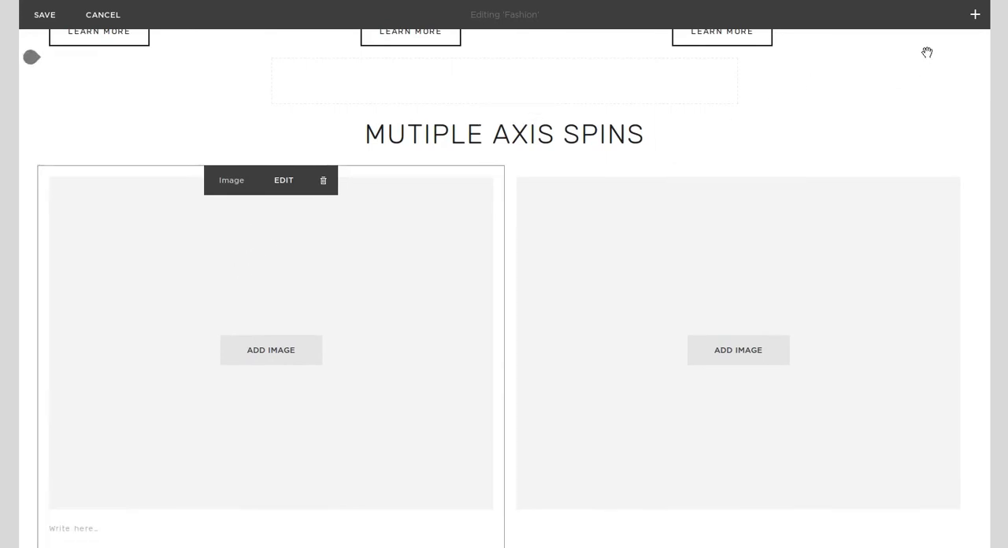
{"action": "left_click", "coordinate": [974, 15]}
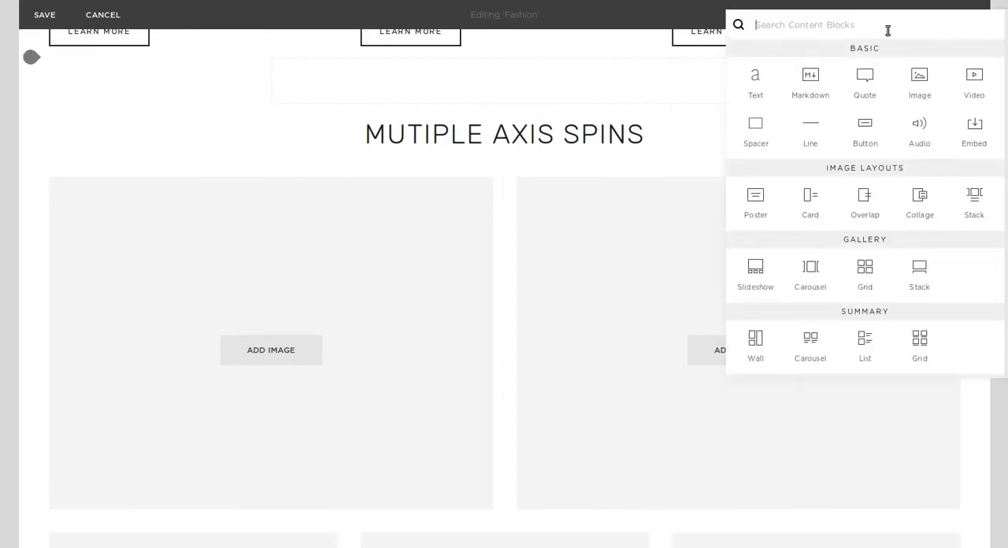
{"action": "type", "text": "co"}
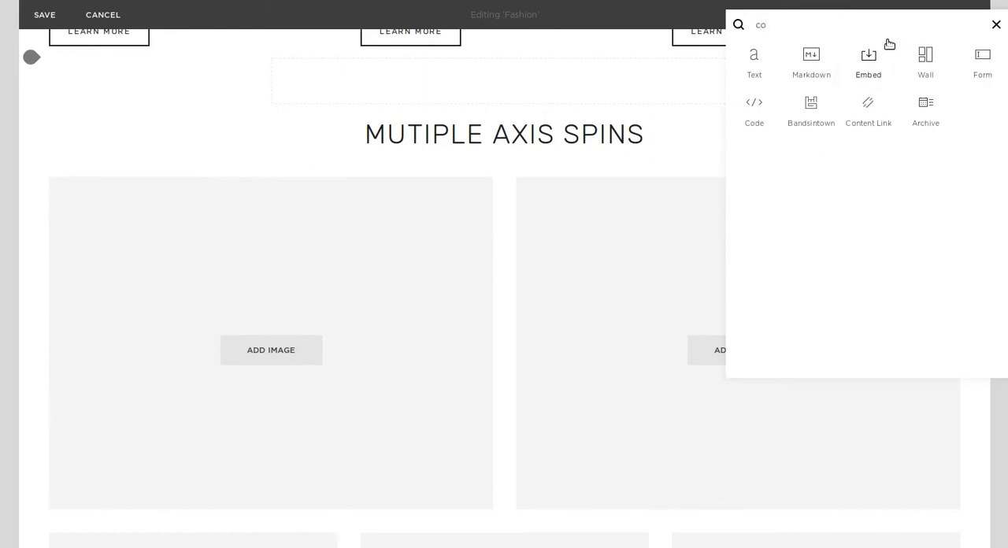
{"action": "left_click", "coordinate": [754, 110]}
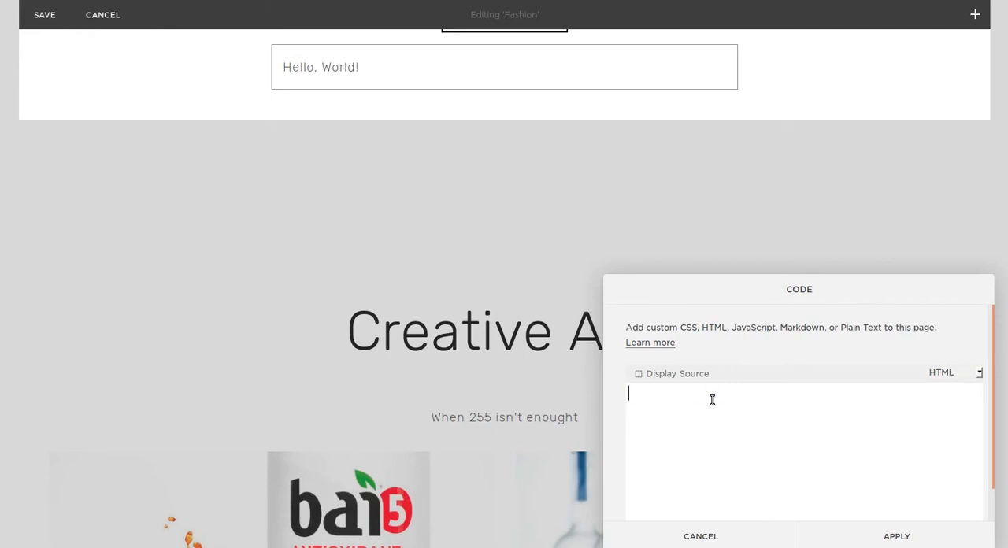
Step: Paste the Sirv backpack spin div and sirv.js script into the Code block and apply it
{"action": "type", "text": "<div class=\"Sirv\" data-src=\"https://dotblk.sirv.com/Spins/Fashion%20-%20Bags/Fashion%20-%20Bags.spin\"></div>"}
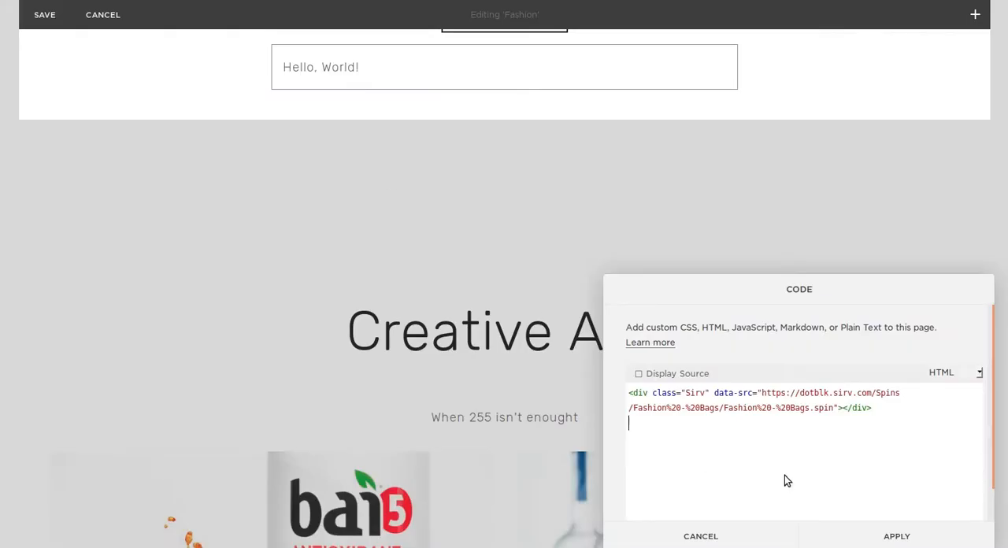
{"action": "type", "text": "<script src=\"https://scripts.sirv.com/sirv.js\"></script>"}
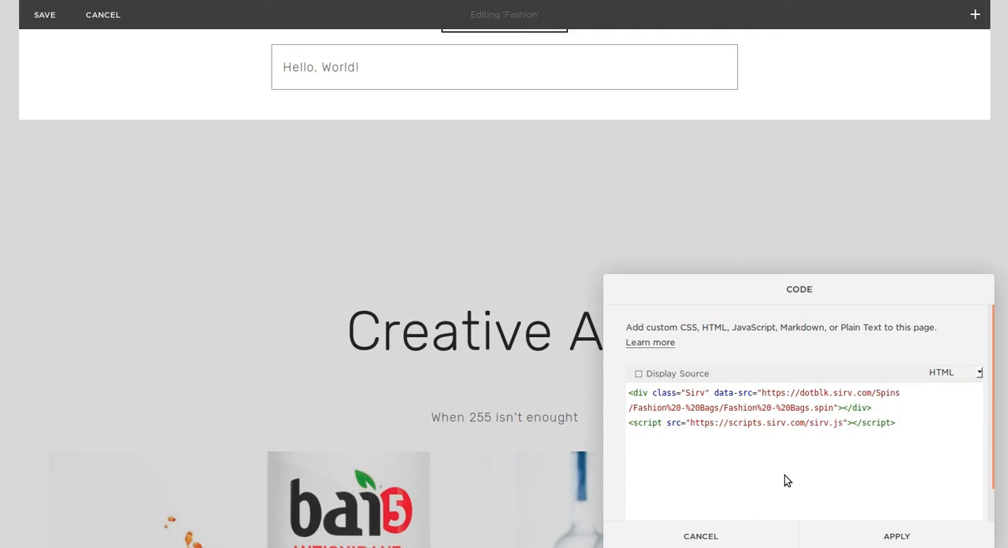
{"action": "mouse_move", "coordinate": [896, 535]}
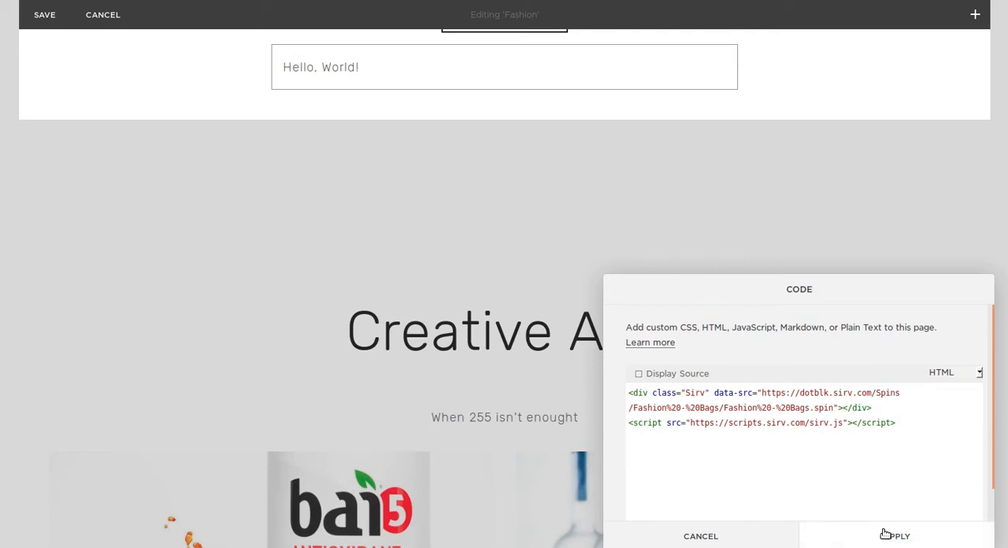
{"action": "left_click", "coordinate": [895, 535]}
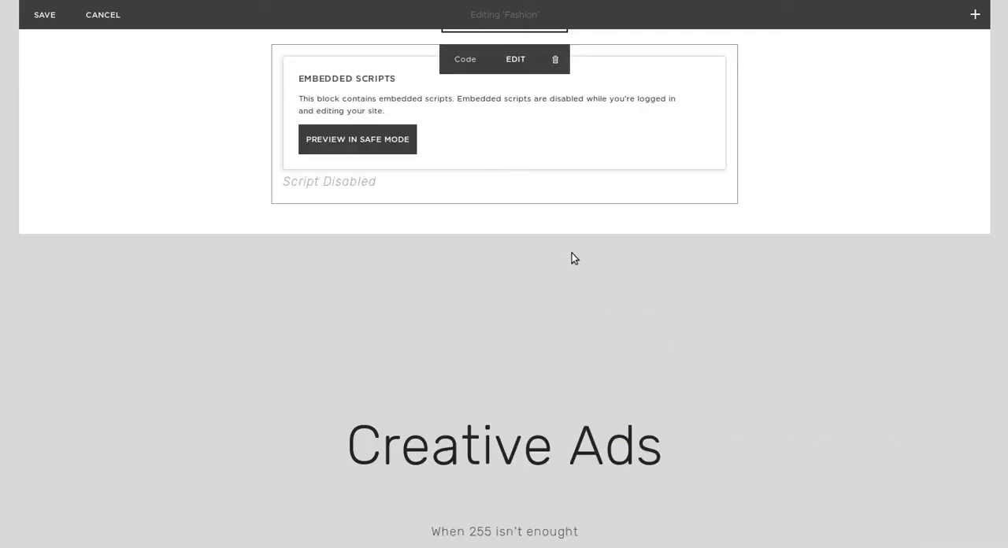
{"action": "scroll", "scroll_direction": "up", "scroll_amount": 3}
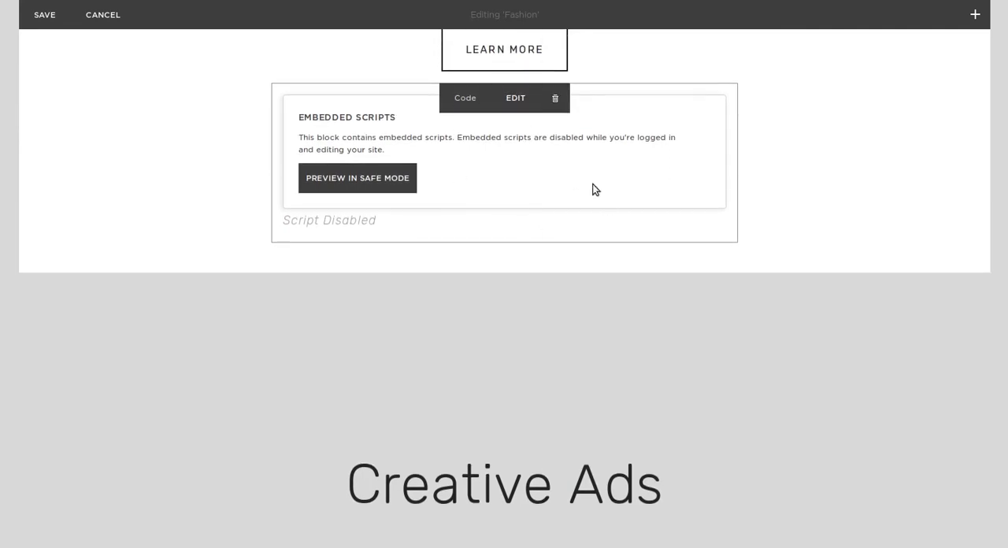
{"action": "scroll", "scroll_direction": "up", "scroll_amount": 3}
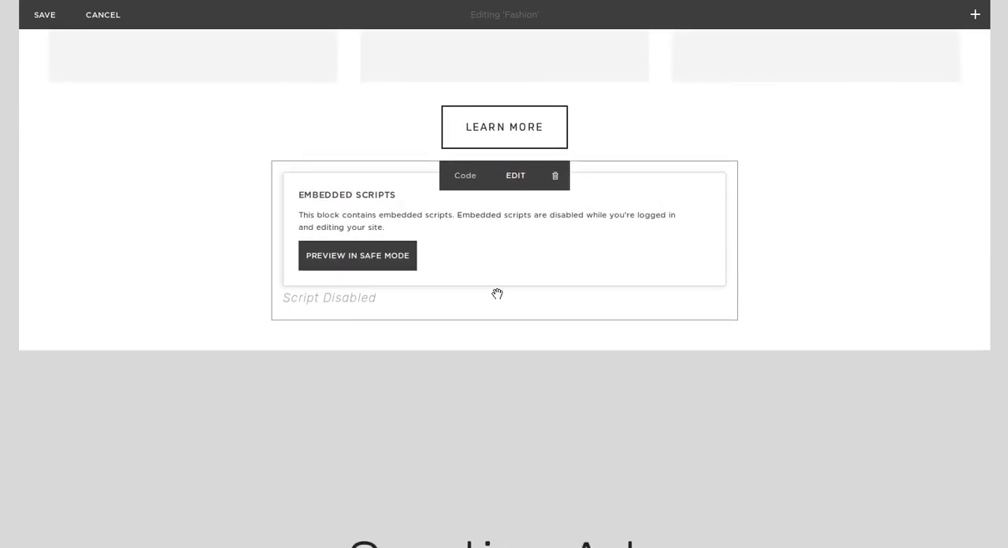
{"action": "scroll", "scroll_direction": "down", "scroll_amount": 3}
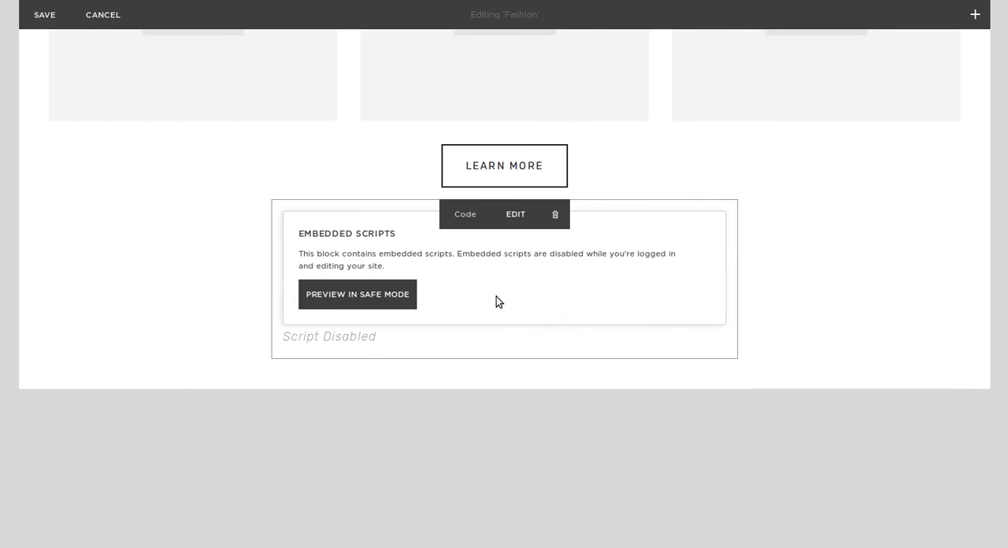
{"action": "left_click", "coordinate": [357, 294]}
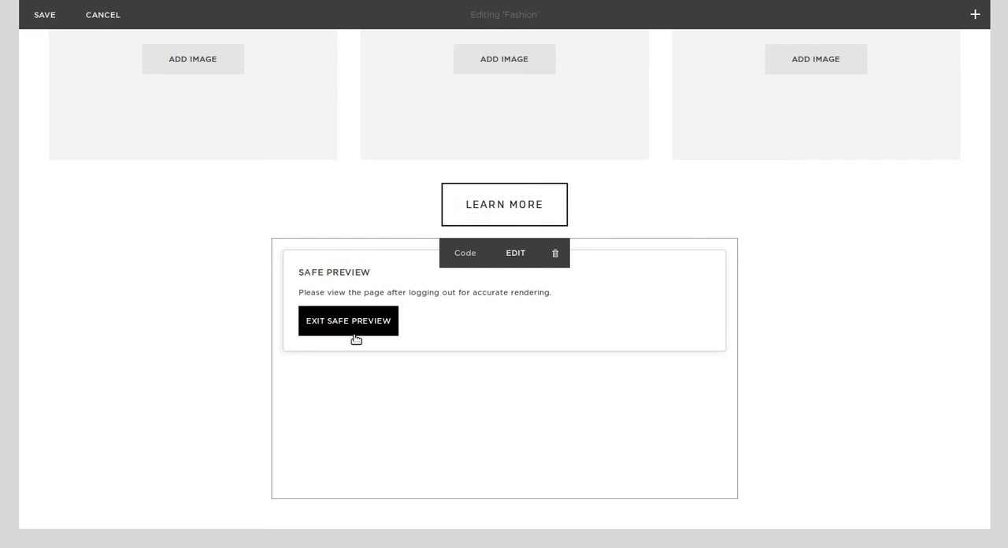
{"action": "mouse_move", "coordinate": [387, 326]}
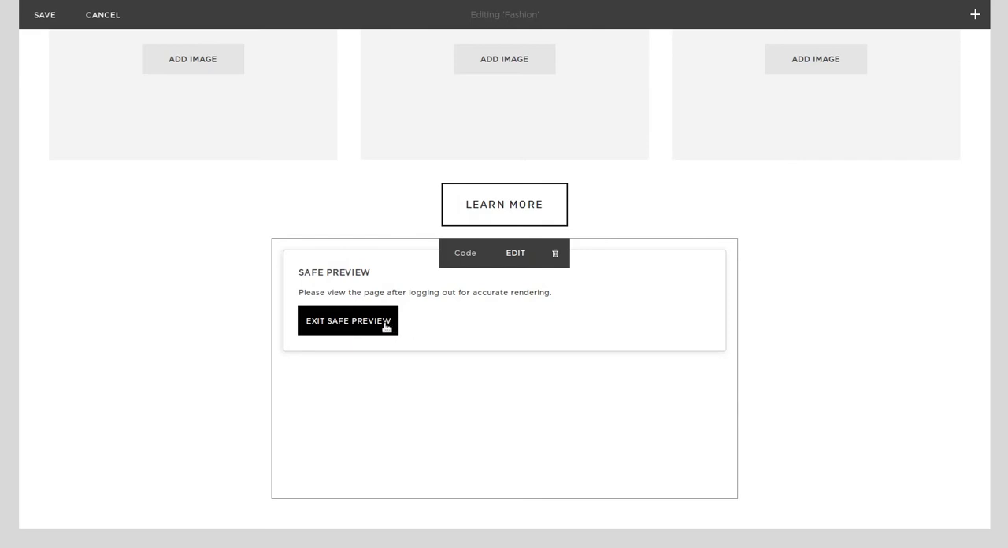
{"action": "scroll", "scroll_direction": "down", "scroll_amount": 3}
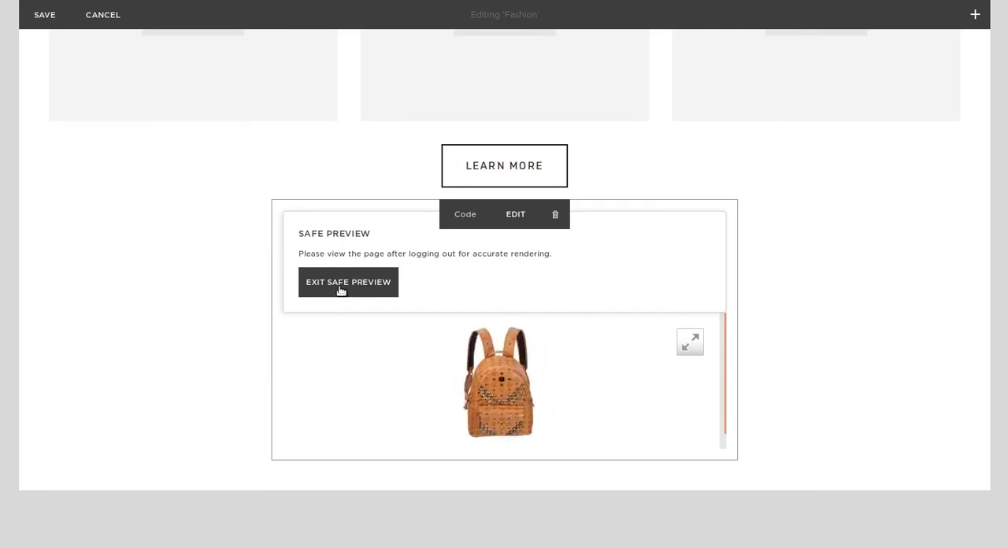
{"action": "left_click", "coordinate": [348, 282]}
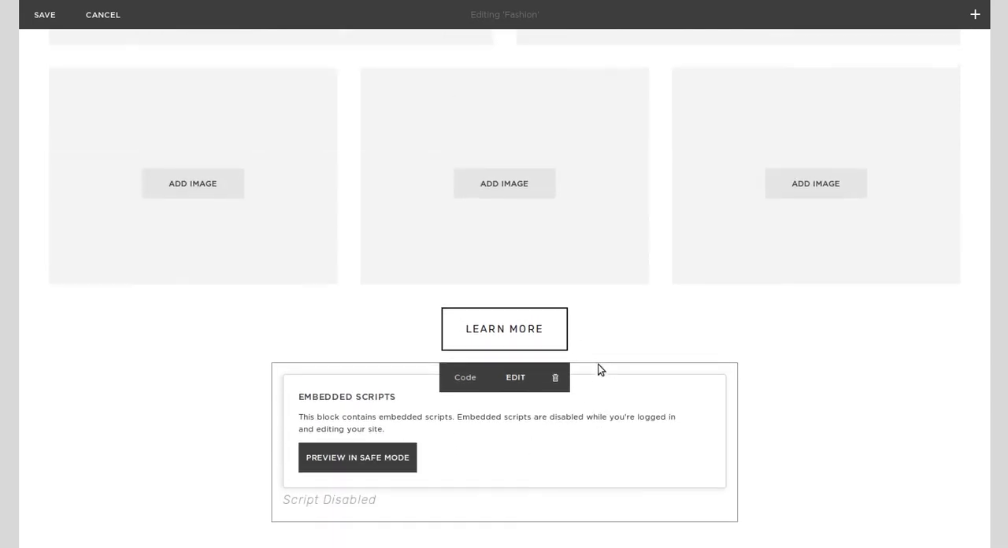
{"action": "scroll", "scroll_direction": "down", "scroll_amount": 3}
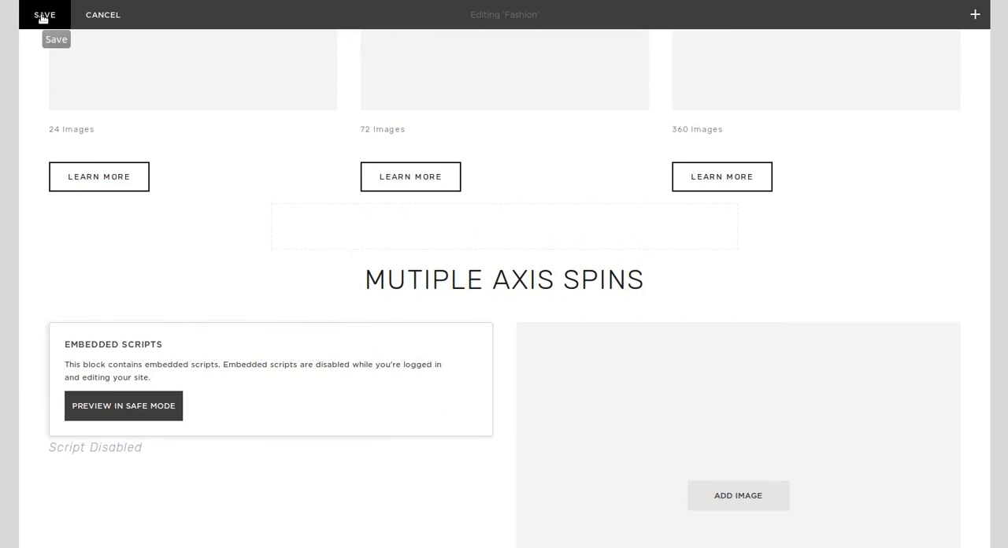
Step: Save the Fashion page edits and view the live page outside the editor
{"action": "left_click", "coordinate": [44, 14]}
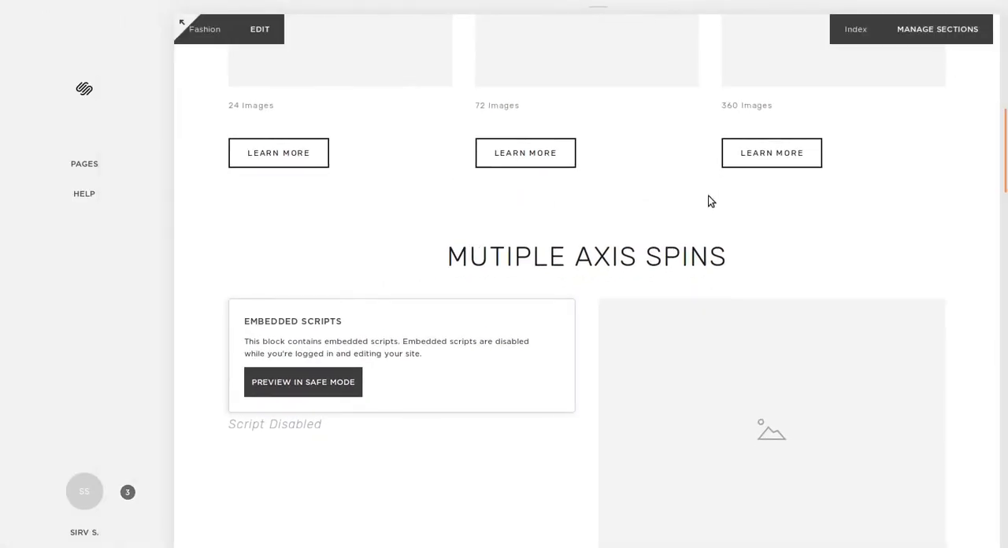
{"action": "mouse_move", "coordinate": [393, 203]}
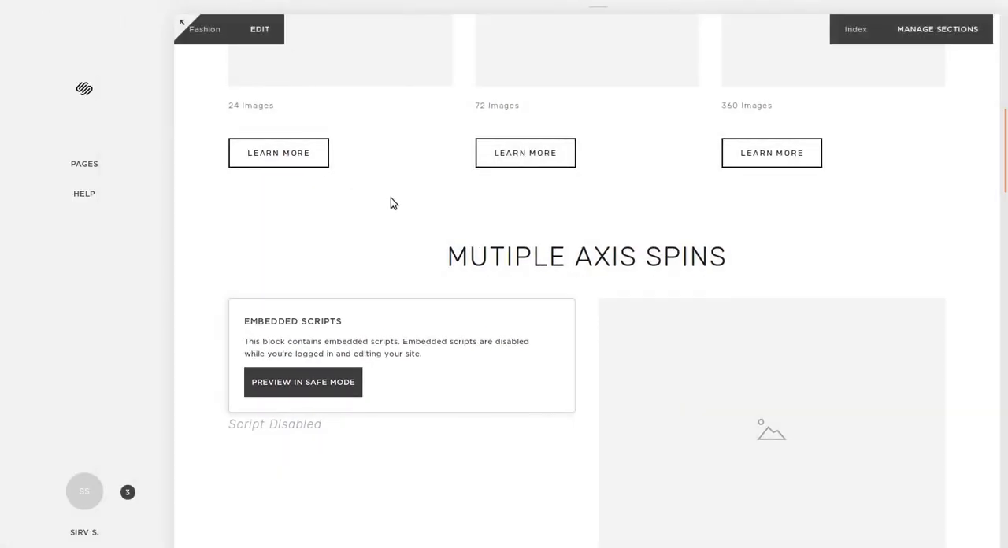
{"action": "left_click", "coordinate": [303, 381]}
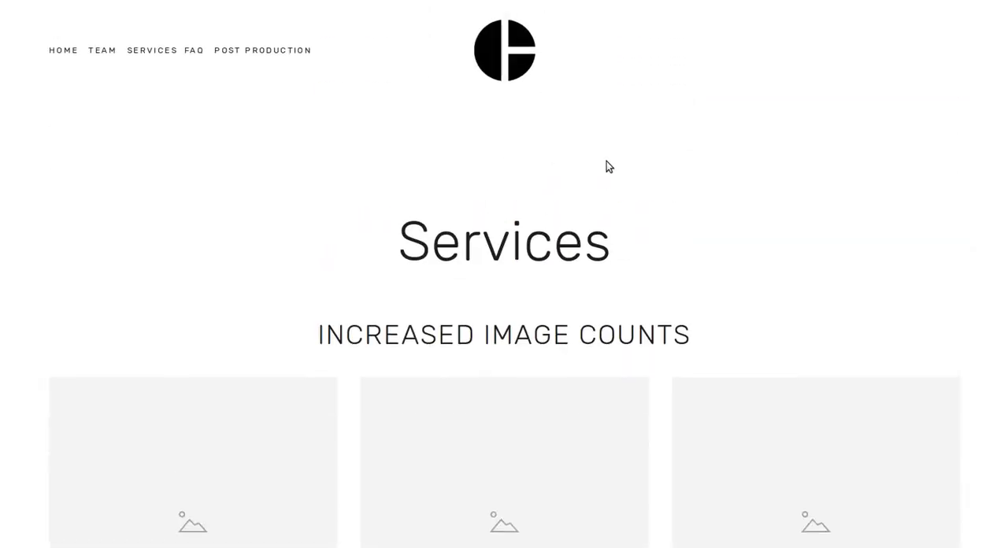
Step: Scroll the live page to the backpack spin under Mutiple Axis Spins
{"action": "scroll", "scroll_direction": "down", "scroll_amount": 3}
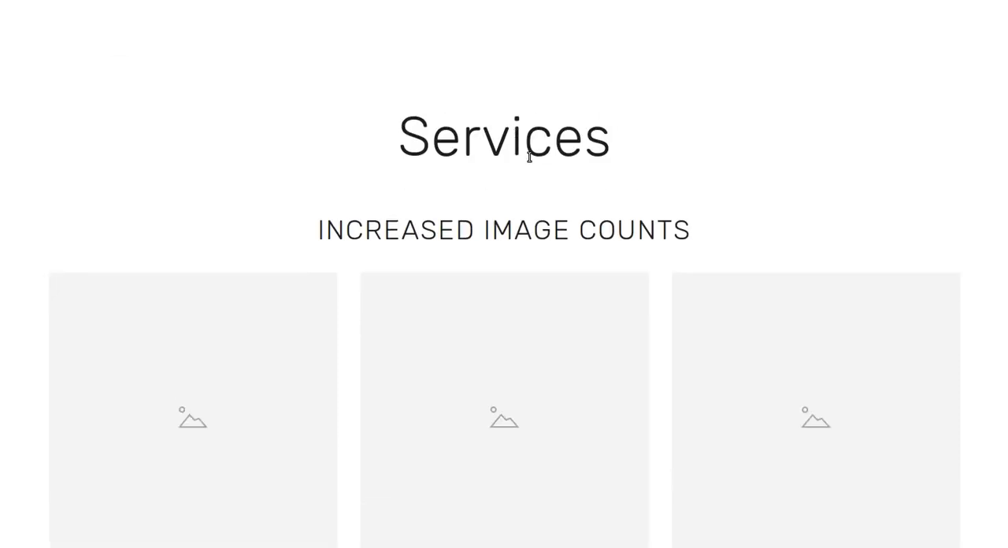
{"action": "scroll", "scroll_direction": "down", "scroll_amount": 3}
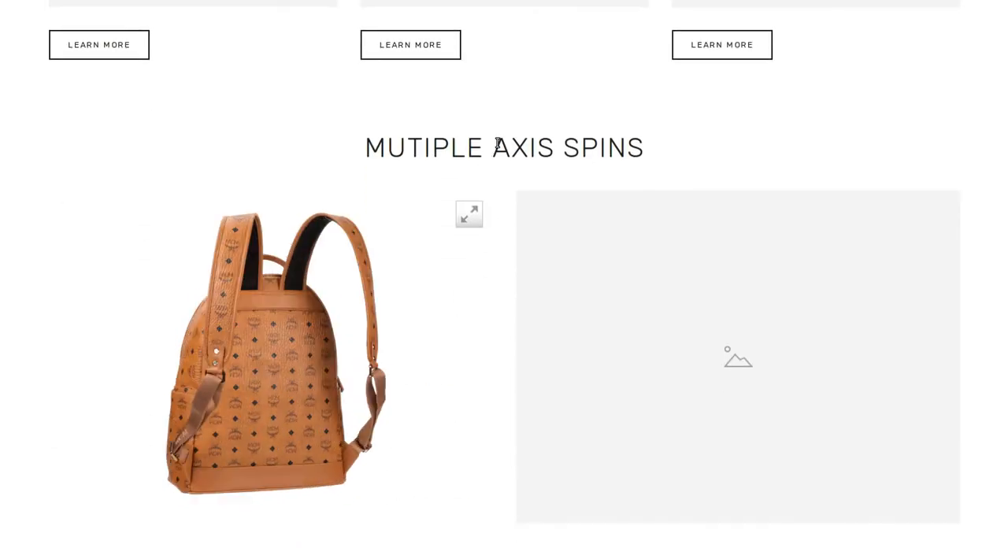
{"action": "scroll", "scroll_direction": "down", "scroll_amount": 3}
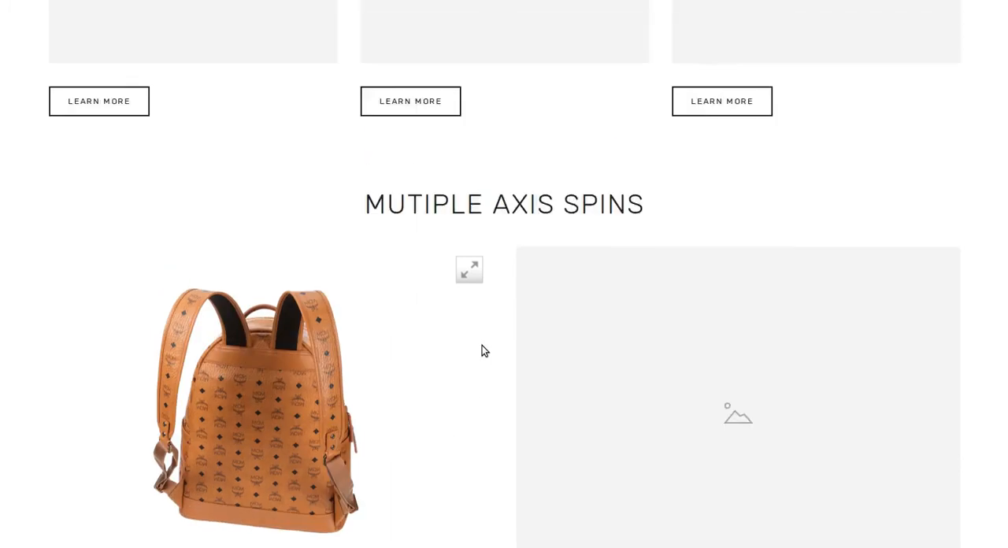
{"action": "scroll", "scroll_direction": "down", "scroll_amount": 3}
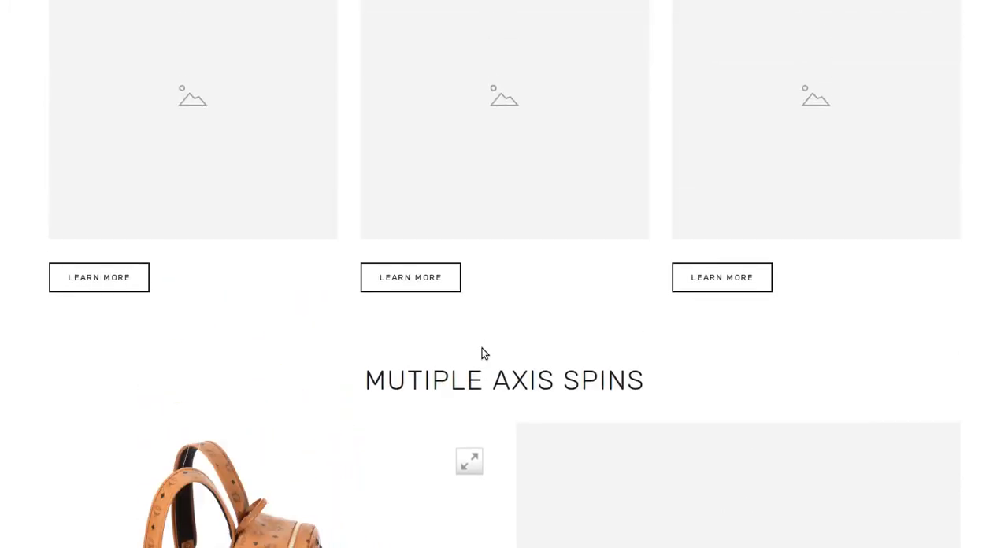
Step: Search sirv.com in Google to reach the Sirv homepage
{"action": "type", "text": "si"}
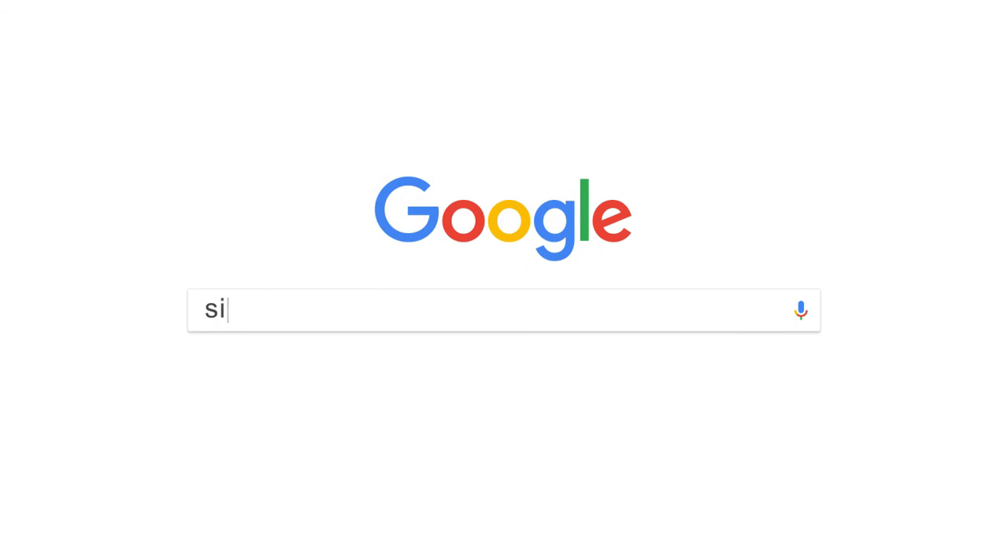
{"action": "type", "text": "rv.com"}
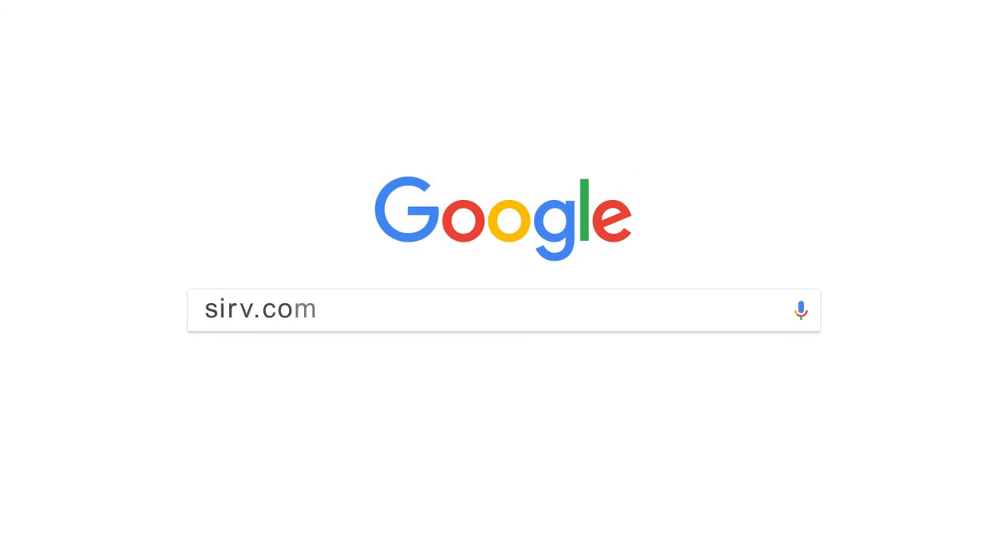
{"action": "key", "text": "Return"}
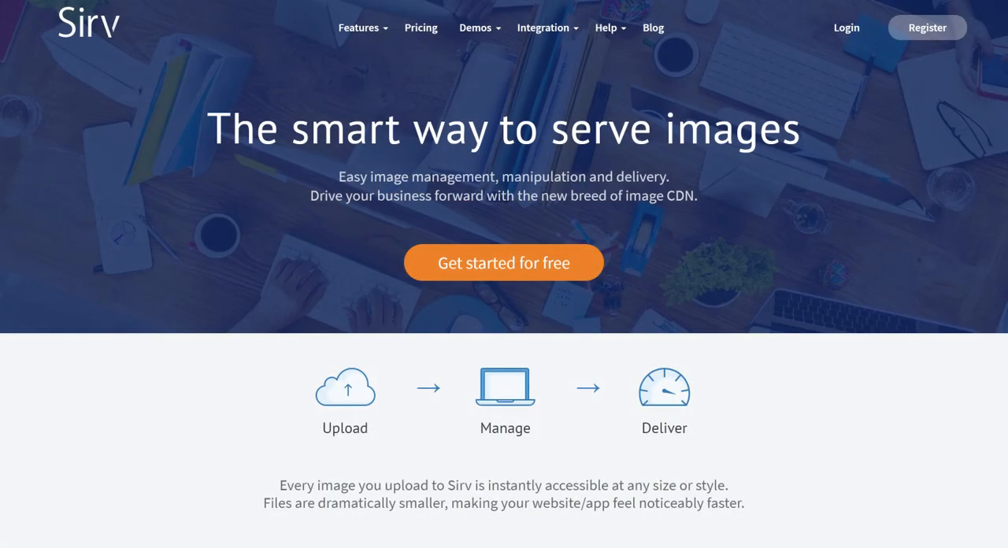